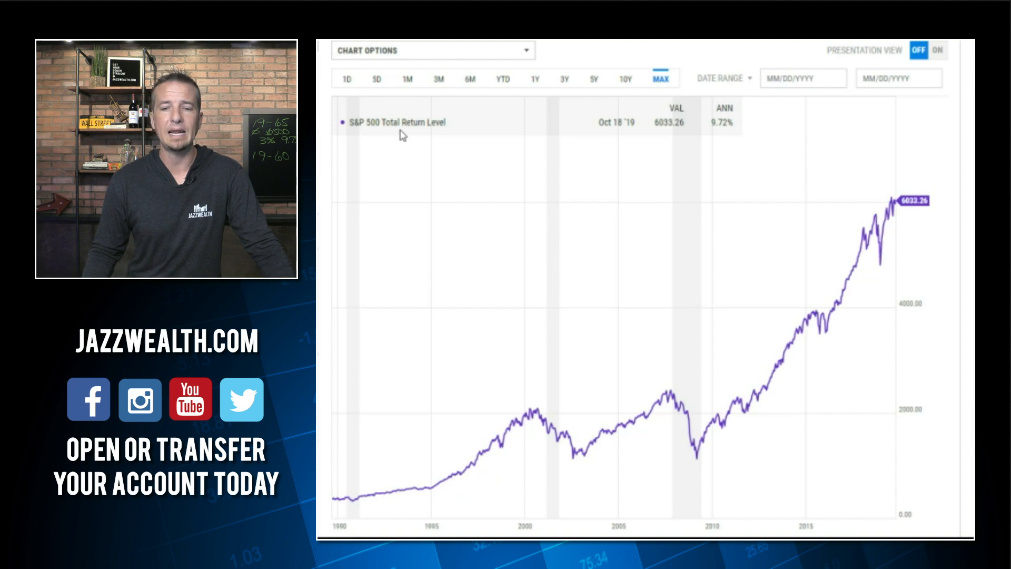
mouse_move(728, 127)
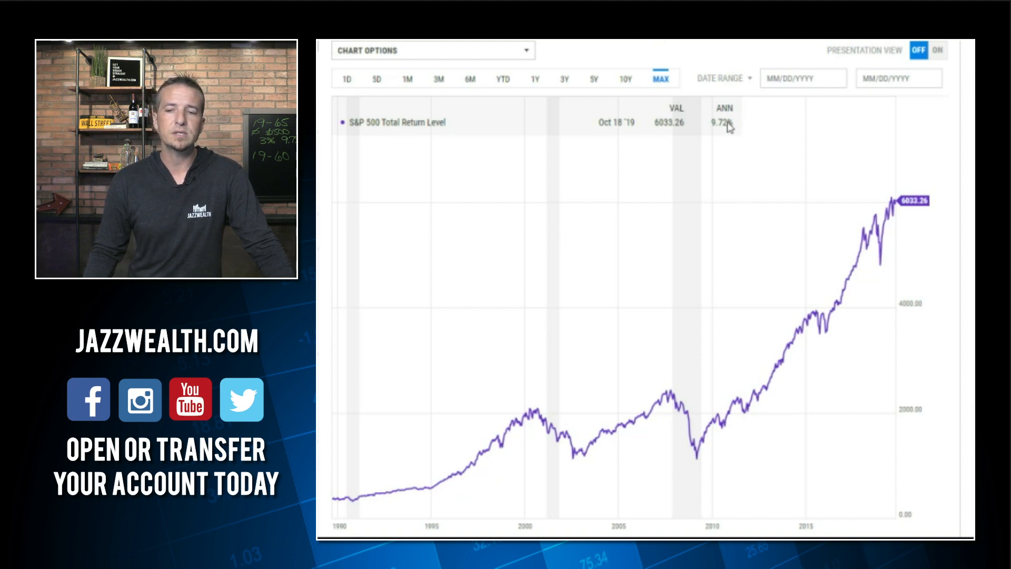